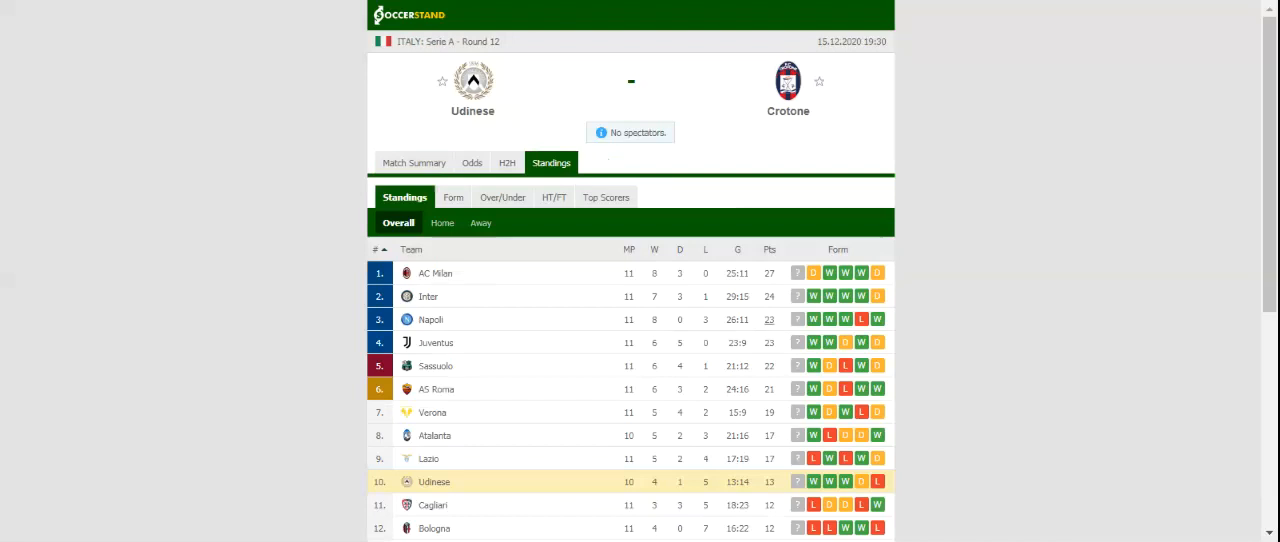
Switch the Udinese vs Crotone page to H2H to list each team's last five results
click(506, 162)
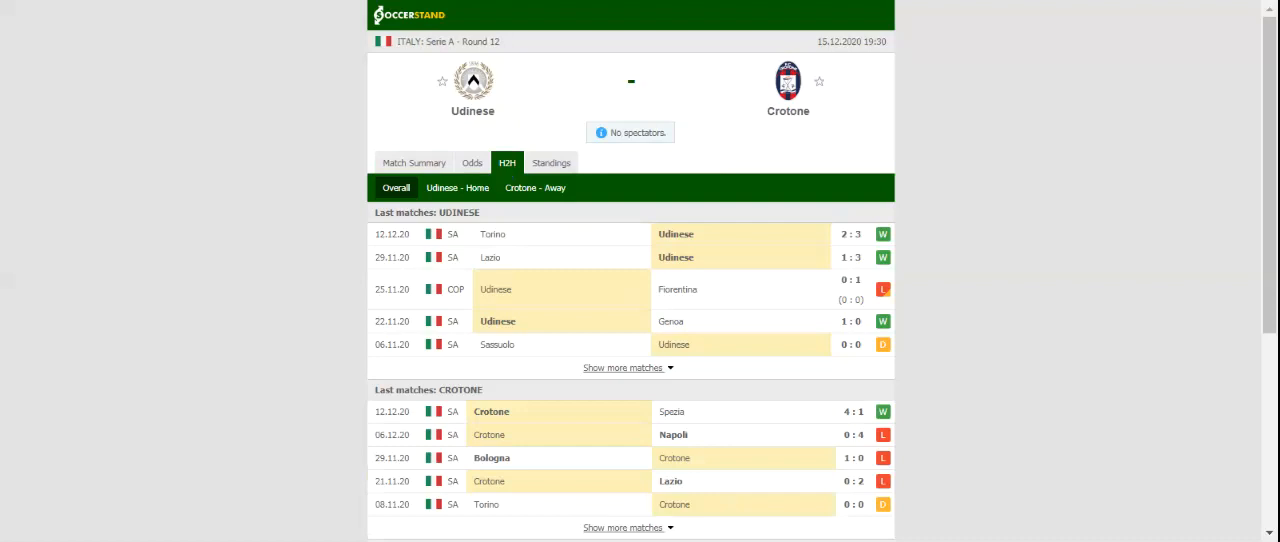
mouse_move(408, 128)
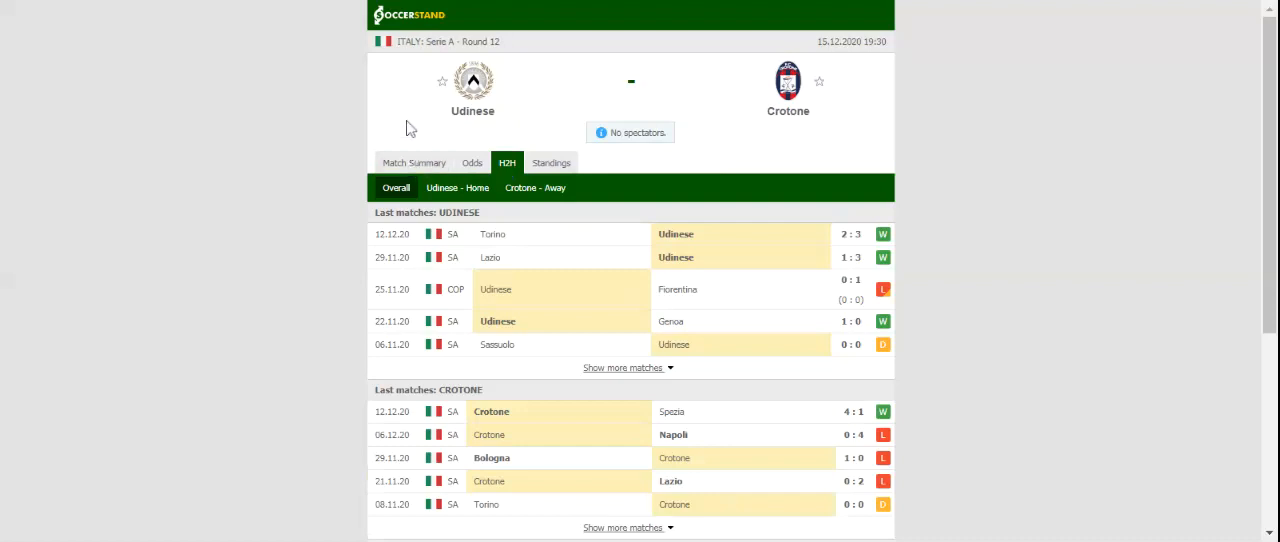